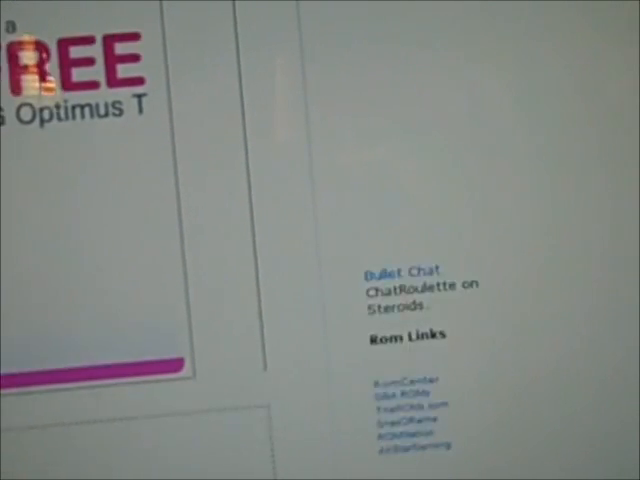
scroll("down", 3)
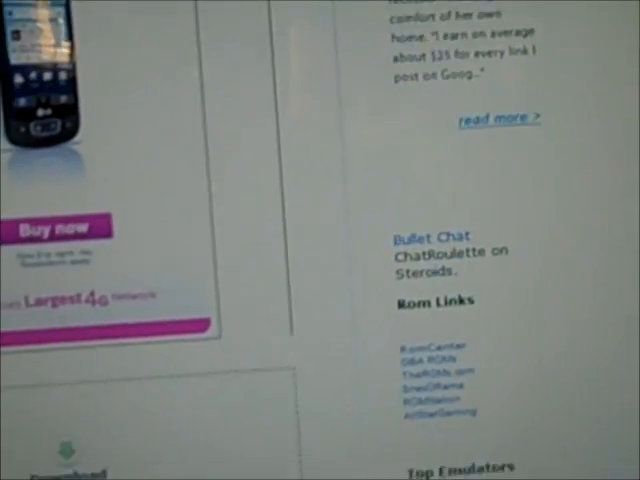
scroll("down", 3)
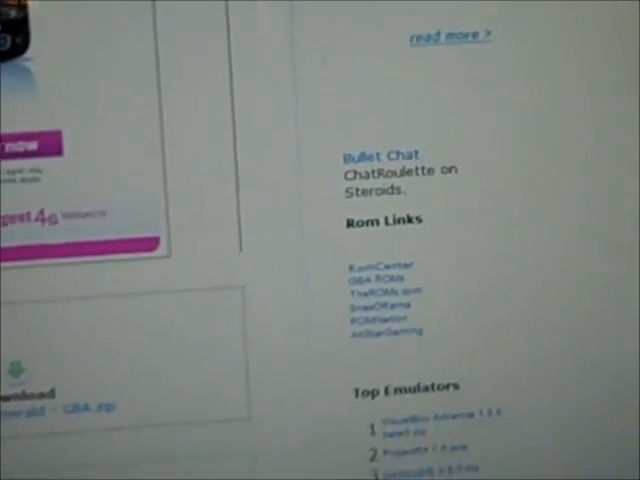